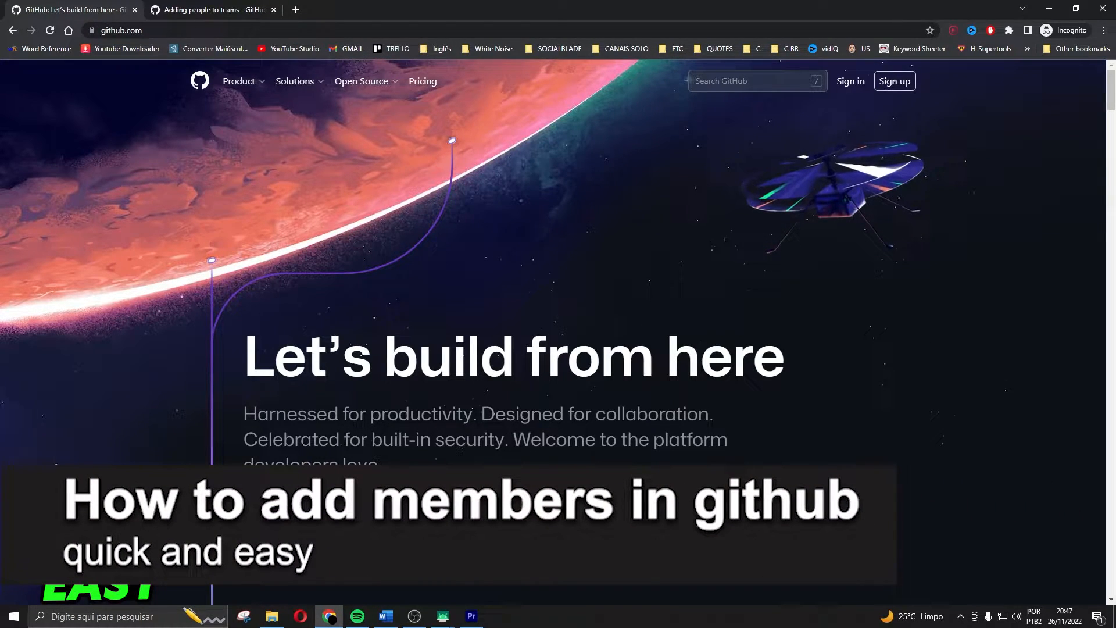
mouse_move(536, 409)
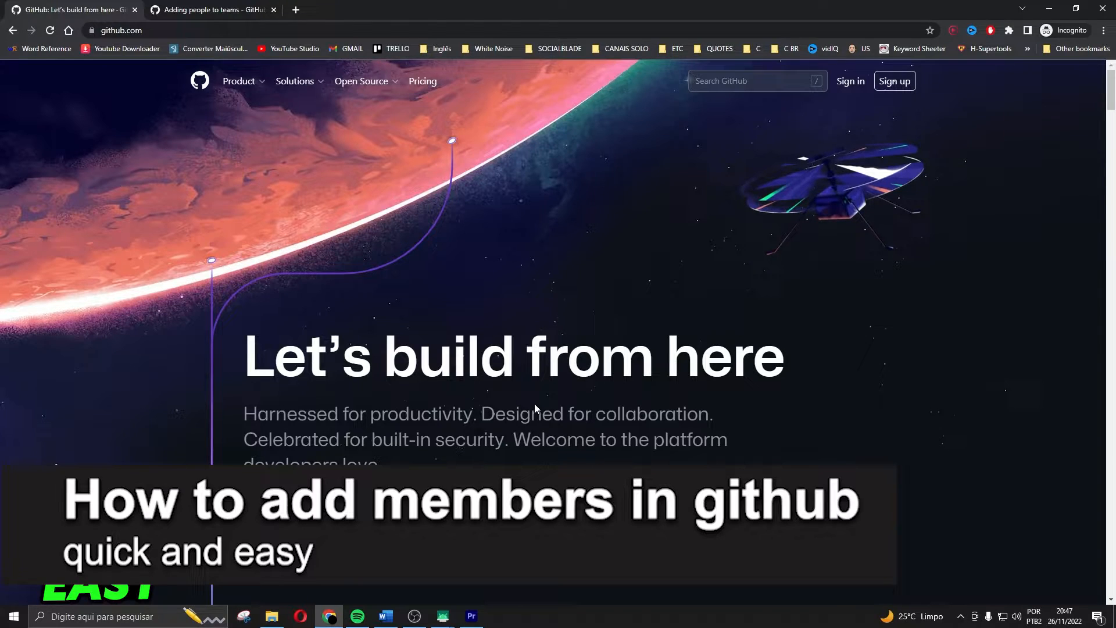
- Switch to the 'Adding people to teams' article and scroll to the 'Setting up a team' steps
click(209, 9)
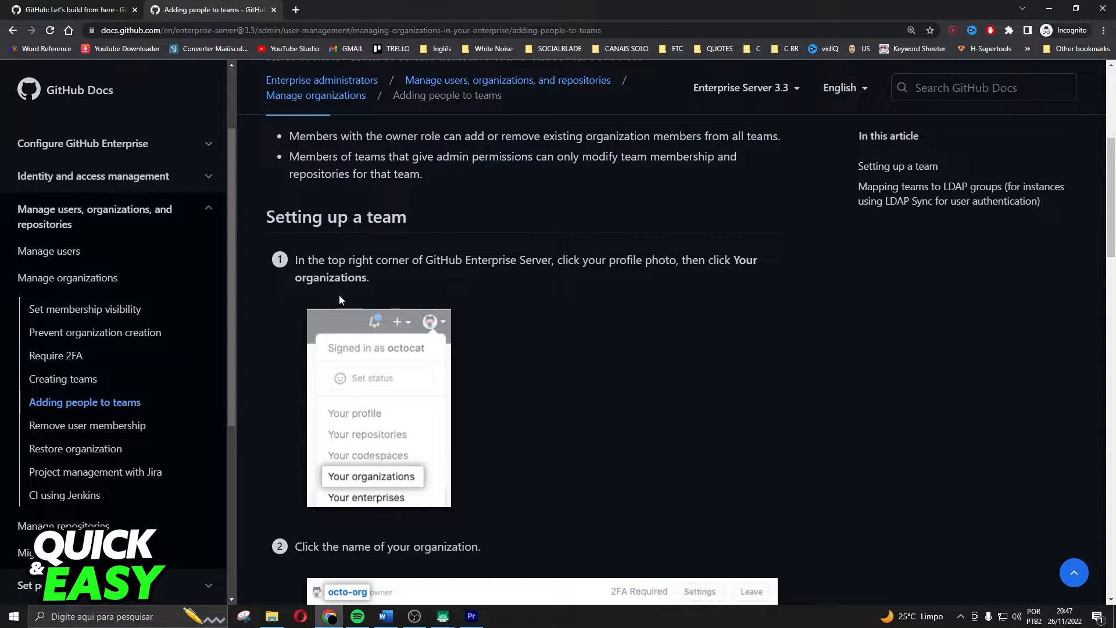
scroll(down, 3)
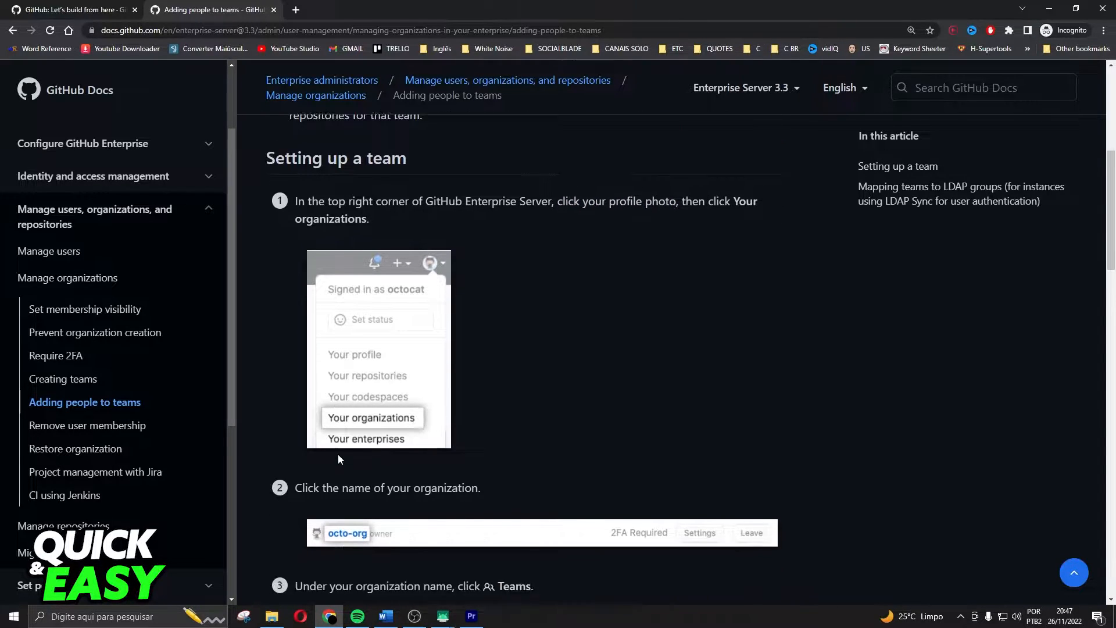
scroll(down, 3)
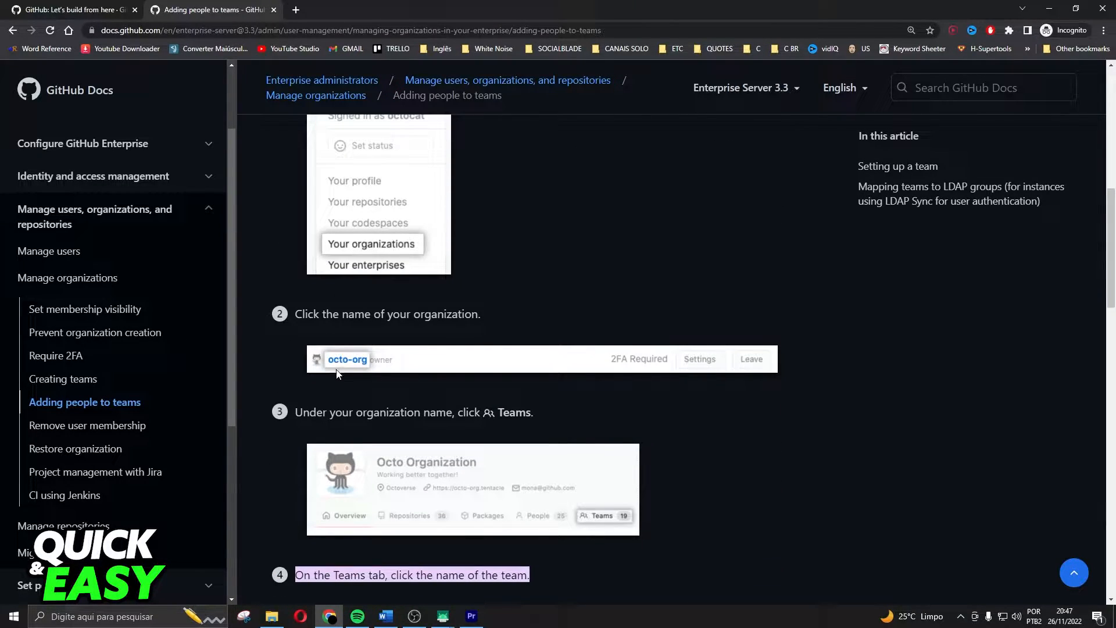
- Scroll to step 4, 'On the Teams tab, click the name of the team'
scroll(down, 3)
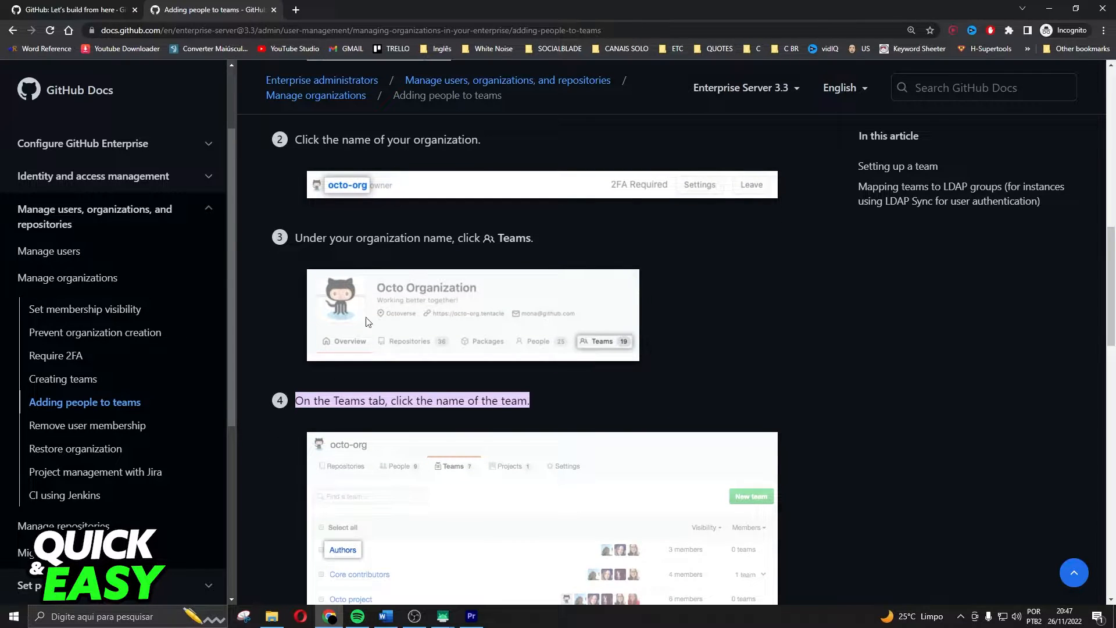
mouse_move(604, 341)
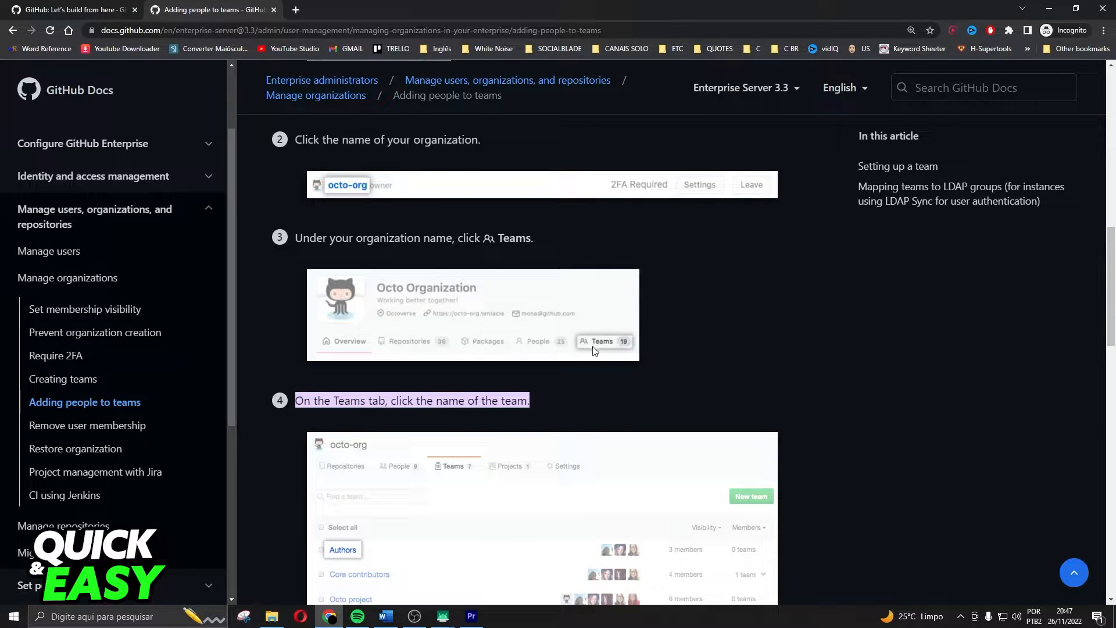
mouse_move(623, 349)
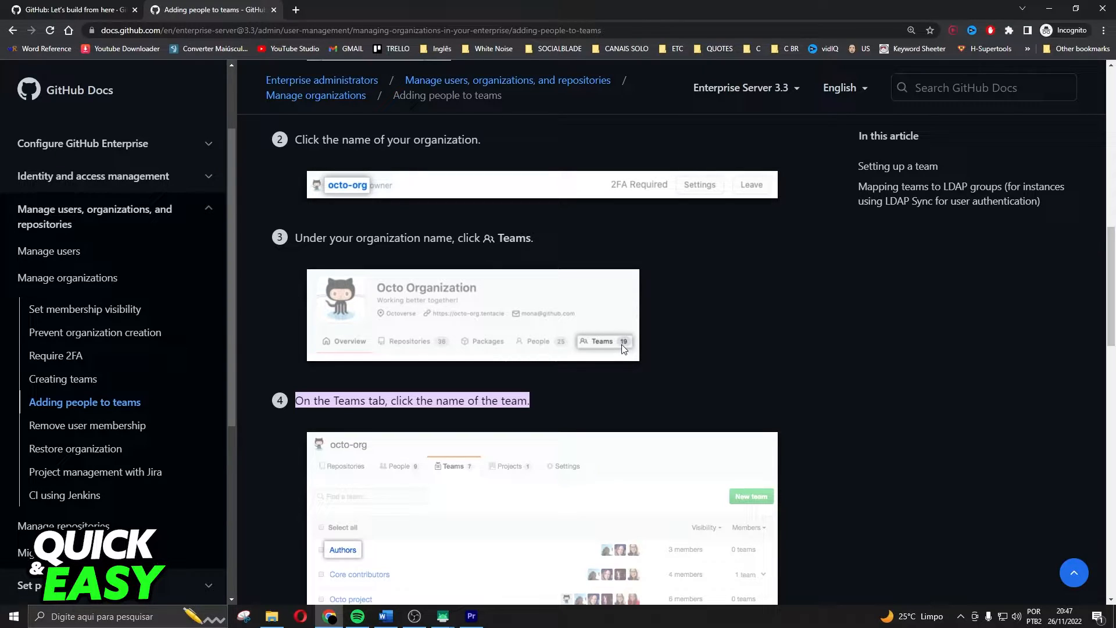
mouse_move(604, 340)
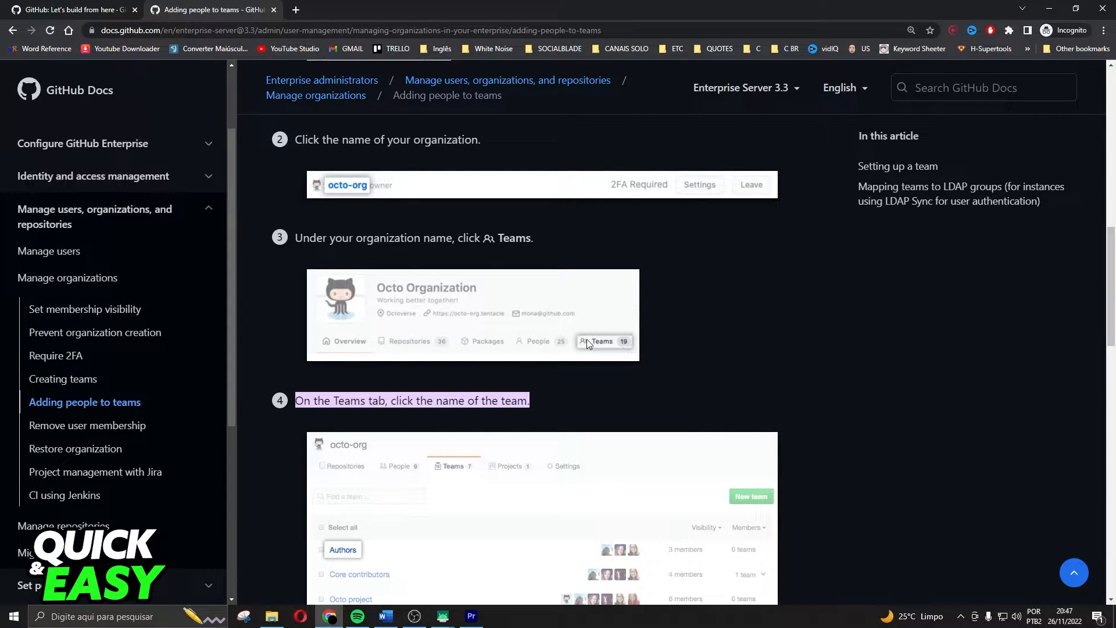
mouse_move(621, 352)
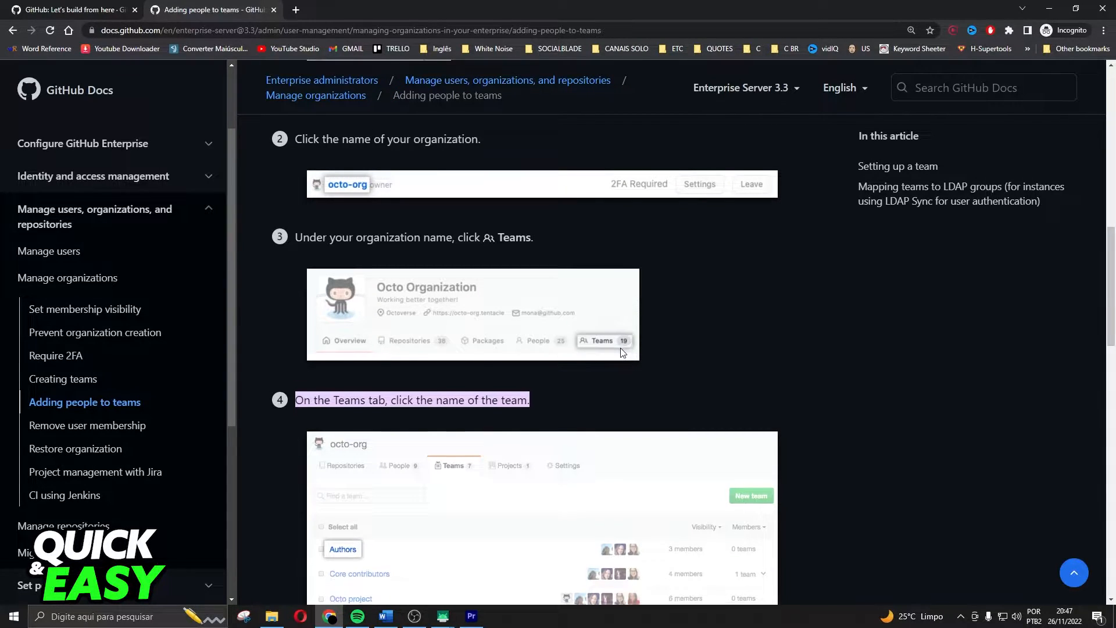
scroll(down, 3)
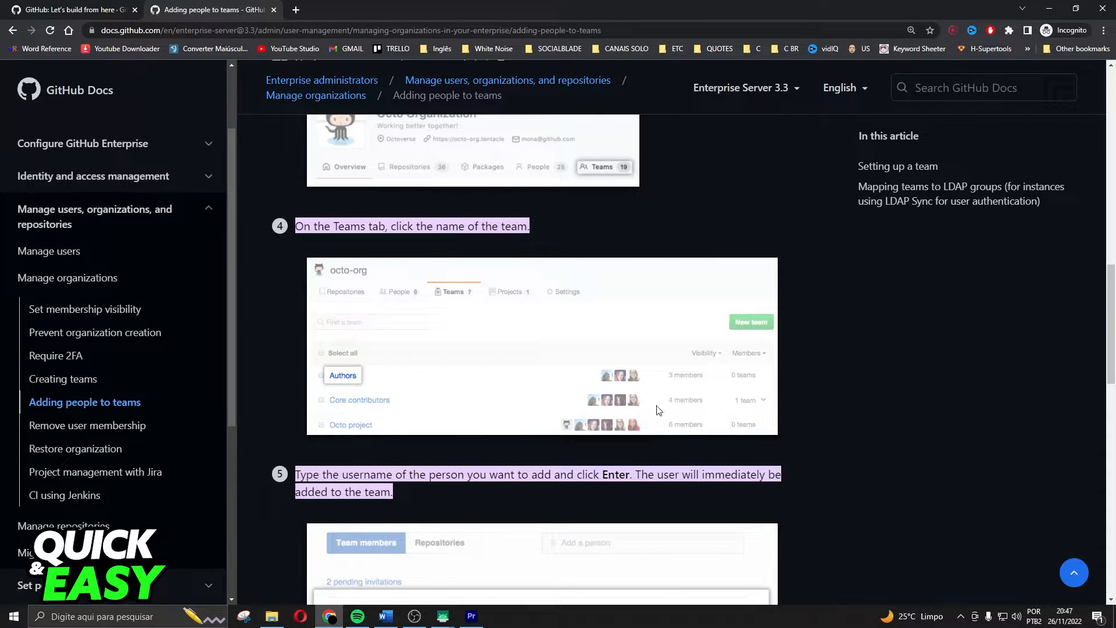
mouse_move(557, 407)
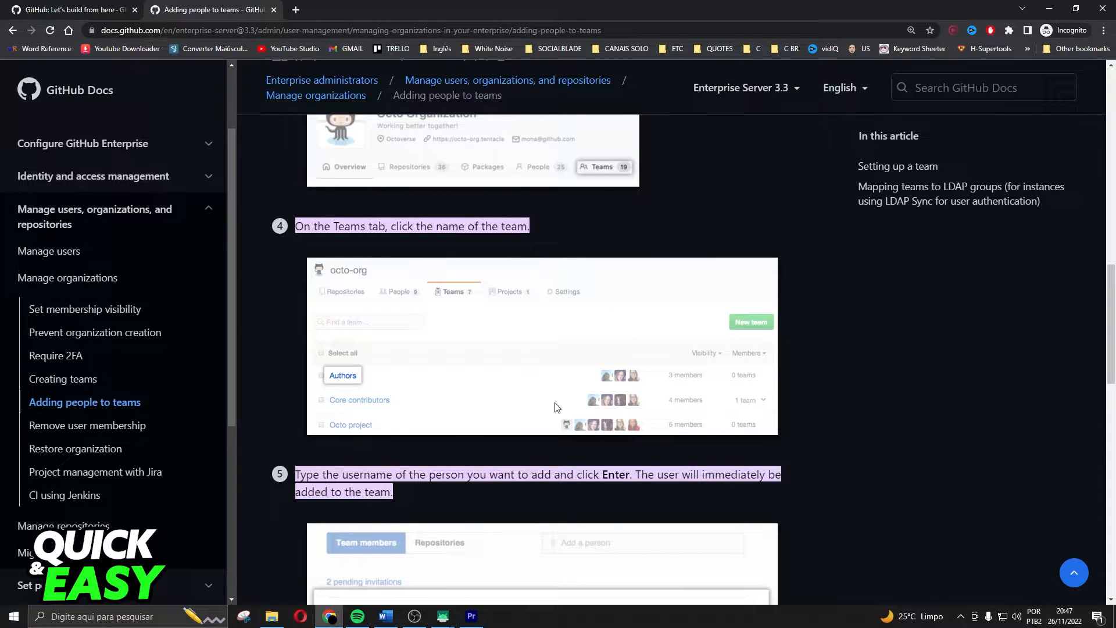
scroll(up, 3)
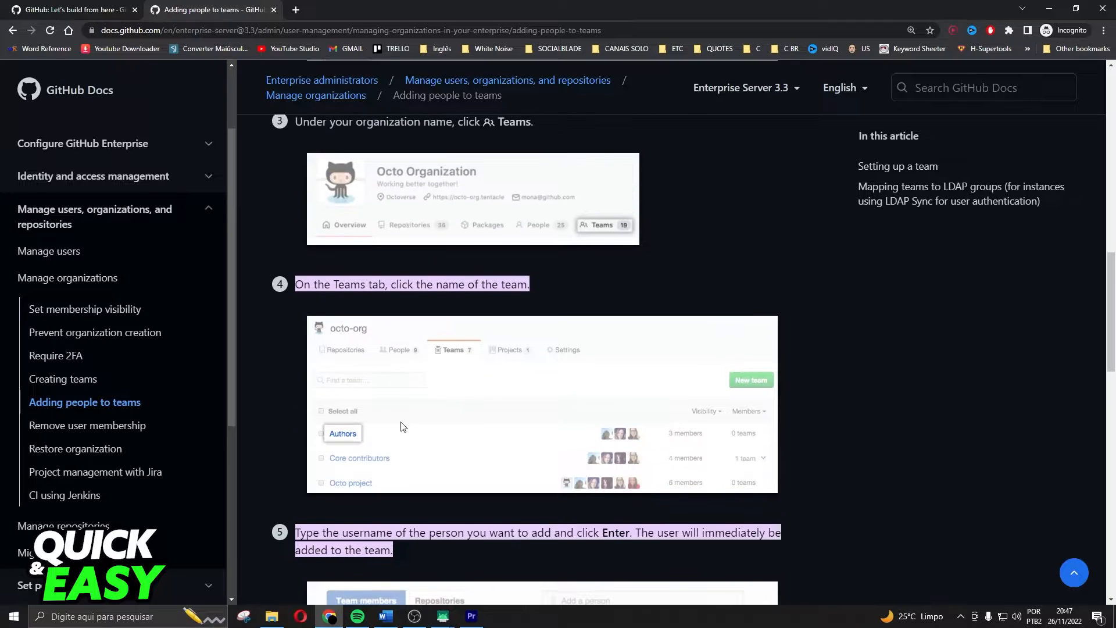
mouse_move(638, 391)
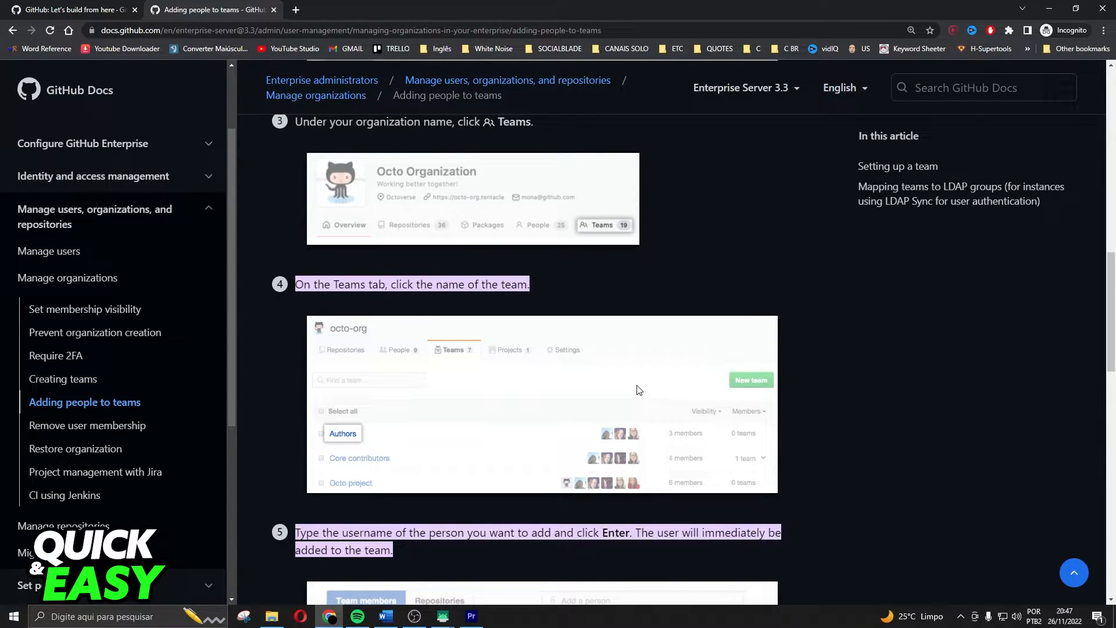
- Scroll through steps 5 and 6 to the 'Add member to Authors' dialog screenshot
scroll(down, 3)
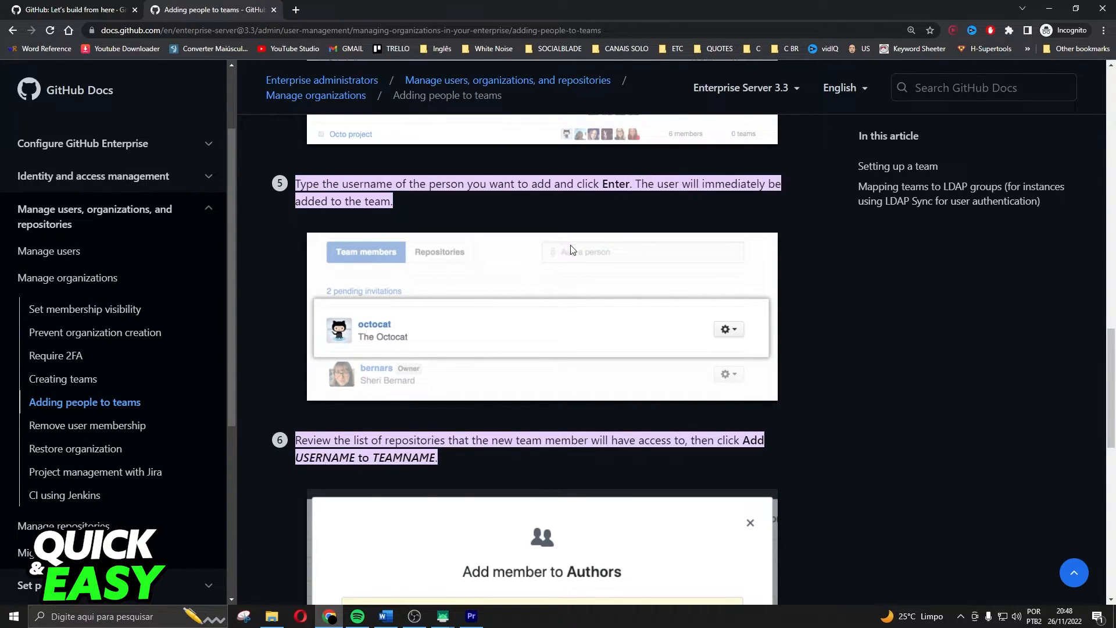
scroll(up, 3)
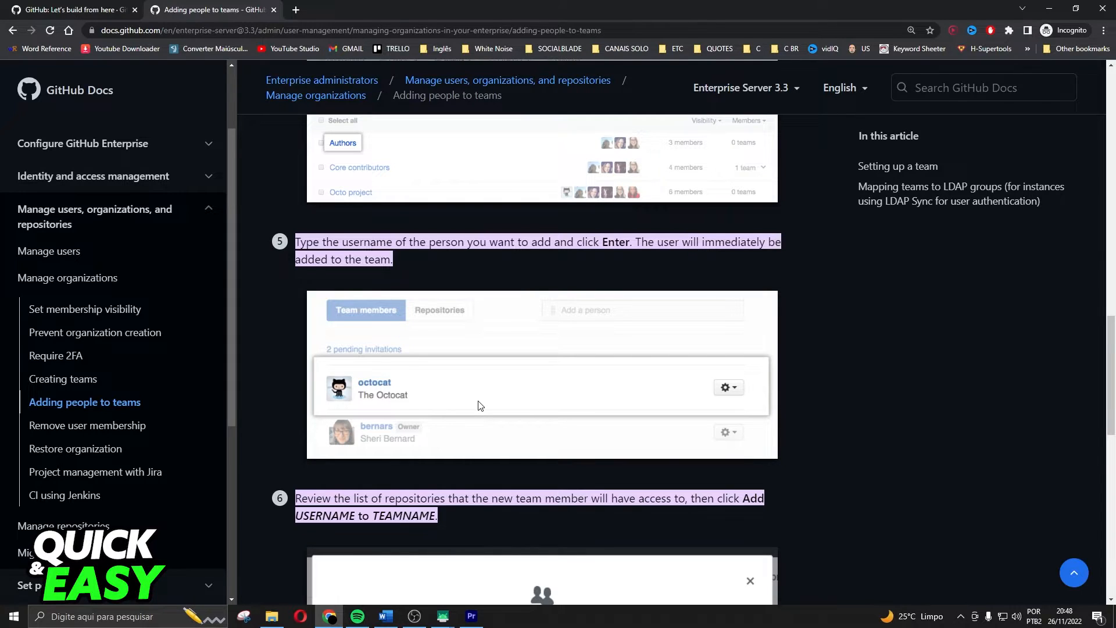
mouse_move(523, 410)
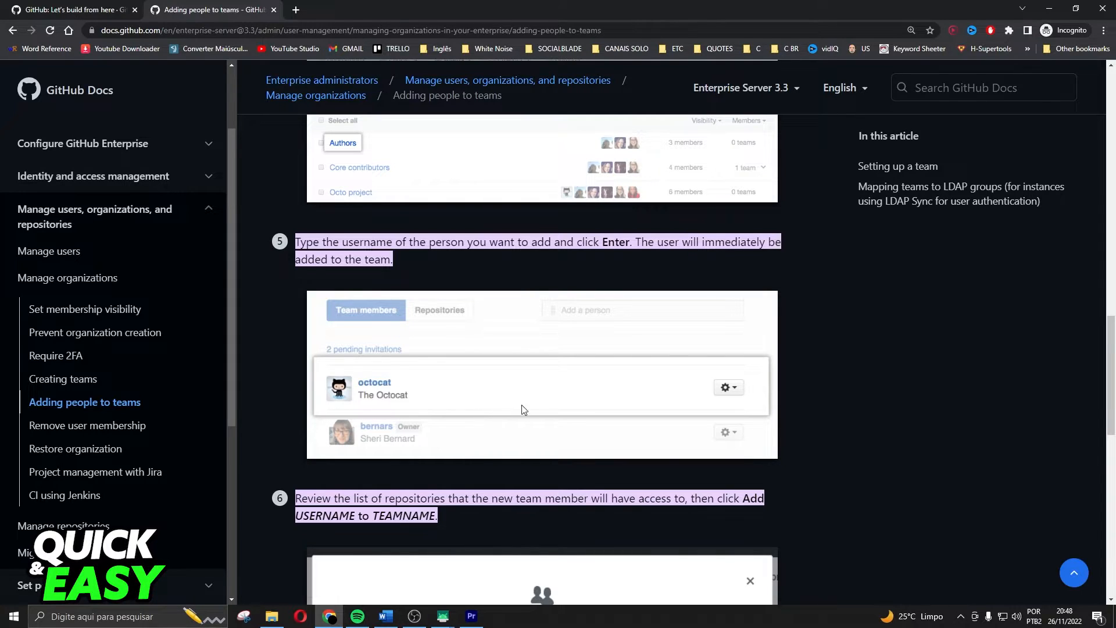
mouse_move(614, 411)
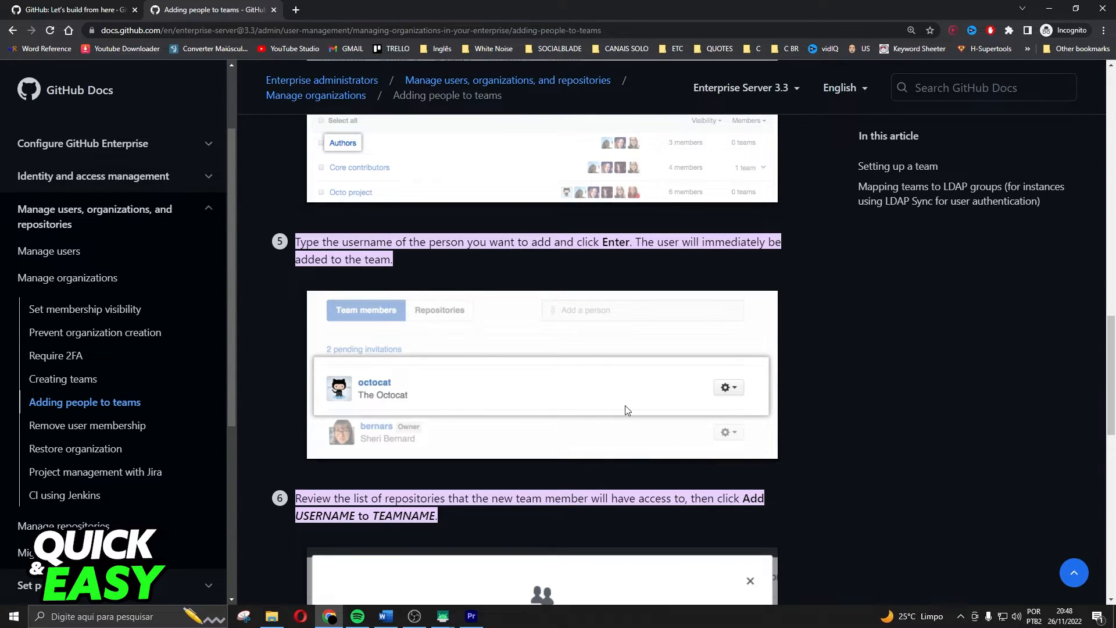
scroll(down, 3)
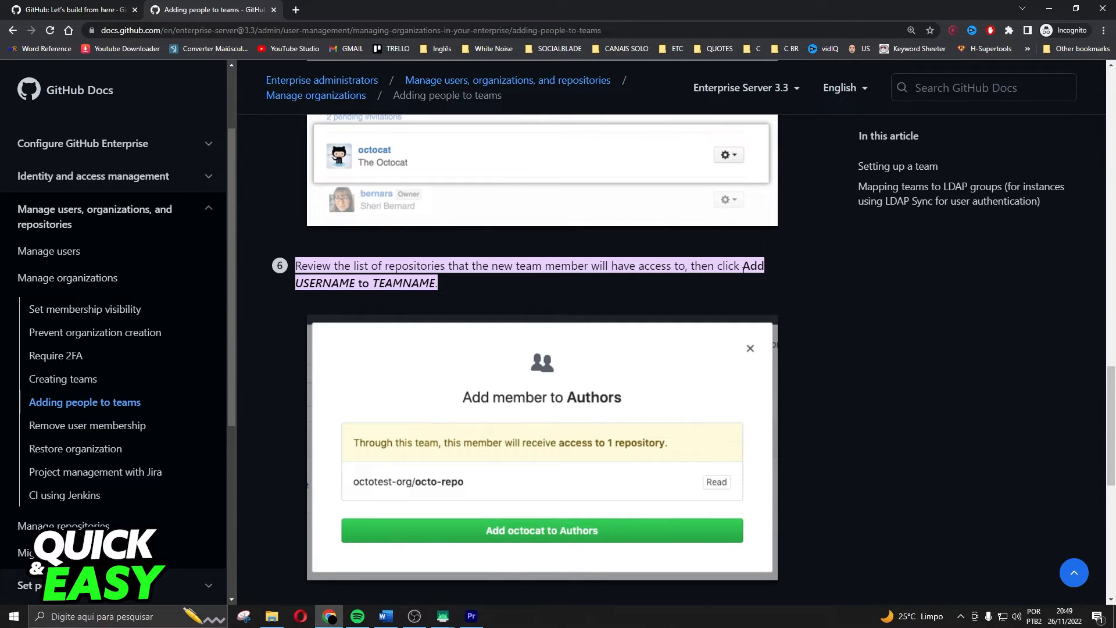
scroll(down, 3)
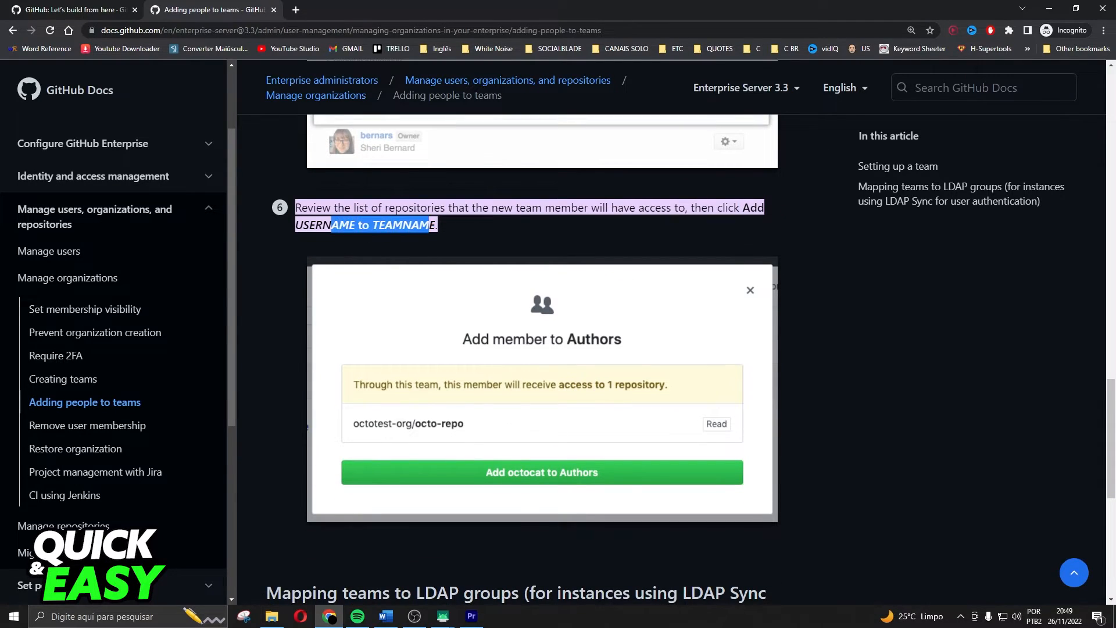